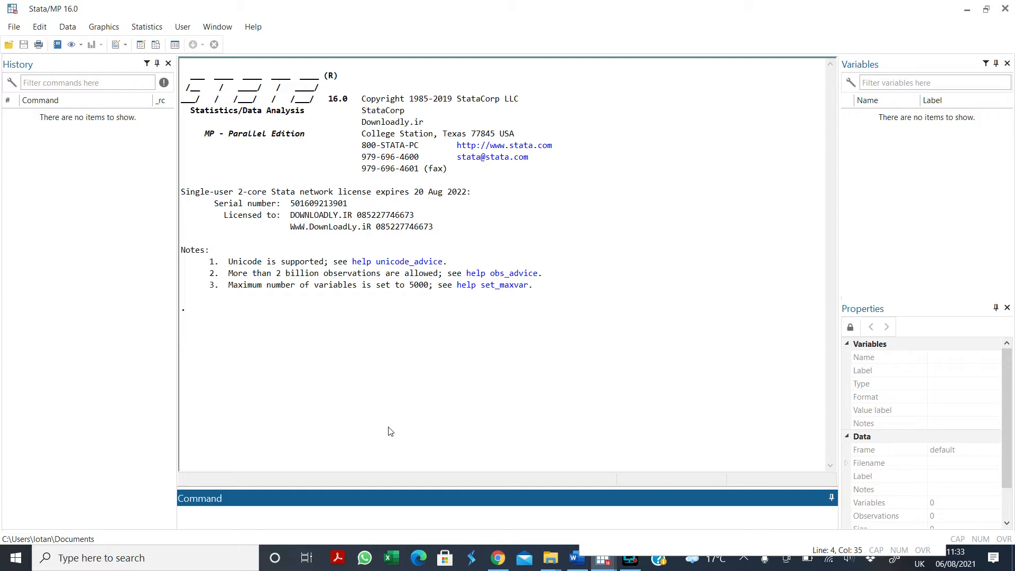
Step: Run the do-file that loads clim.dta from the NGA folder
click(259, 511)
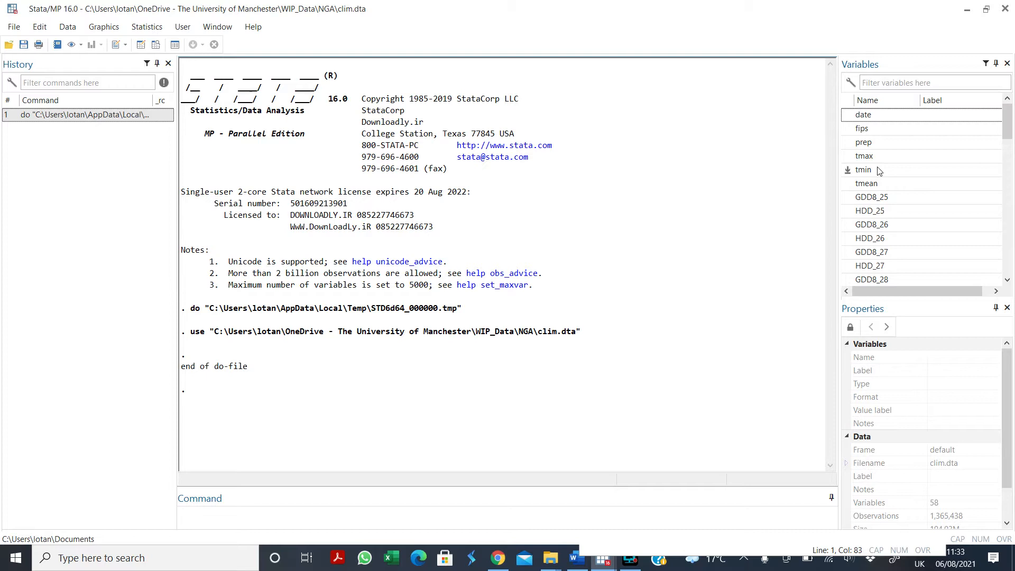
mouse_move(856, 181)
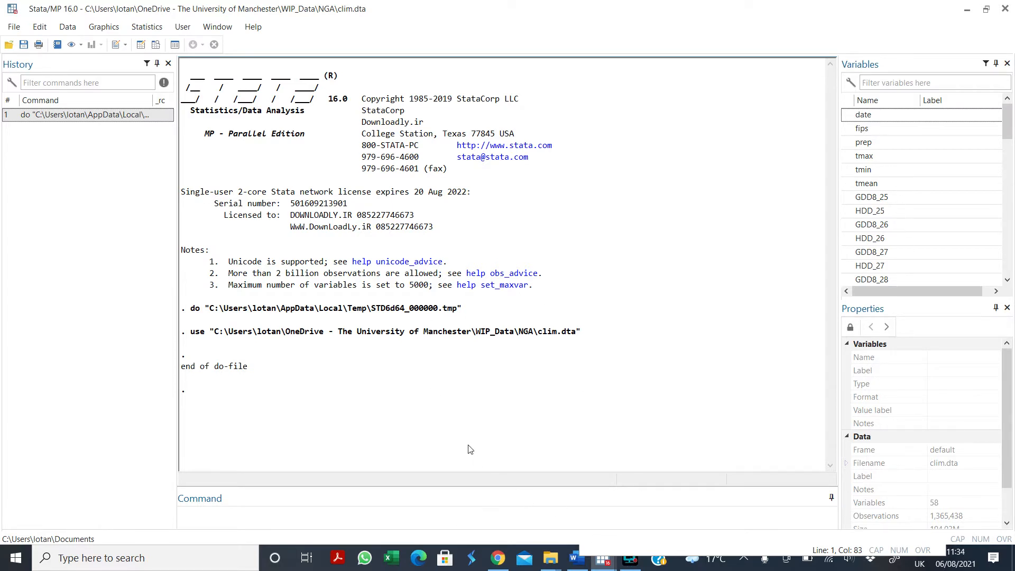
click(430, 515)
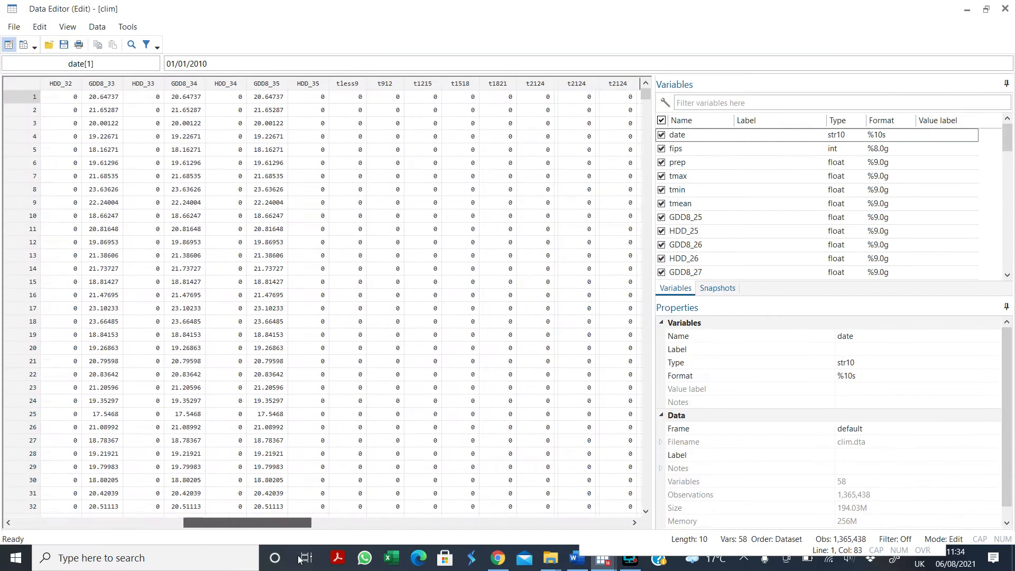
scroll(right, 3)
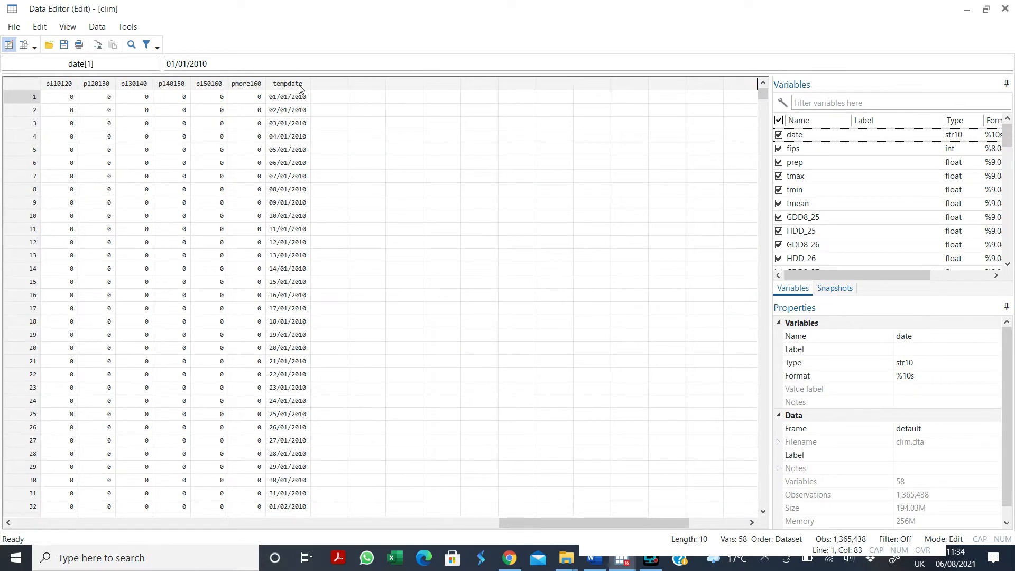
mouse_move(280, 90)
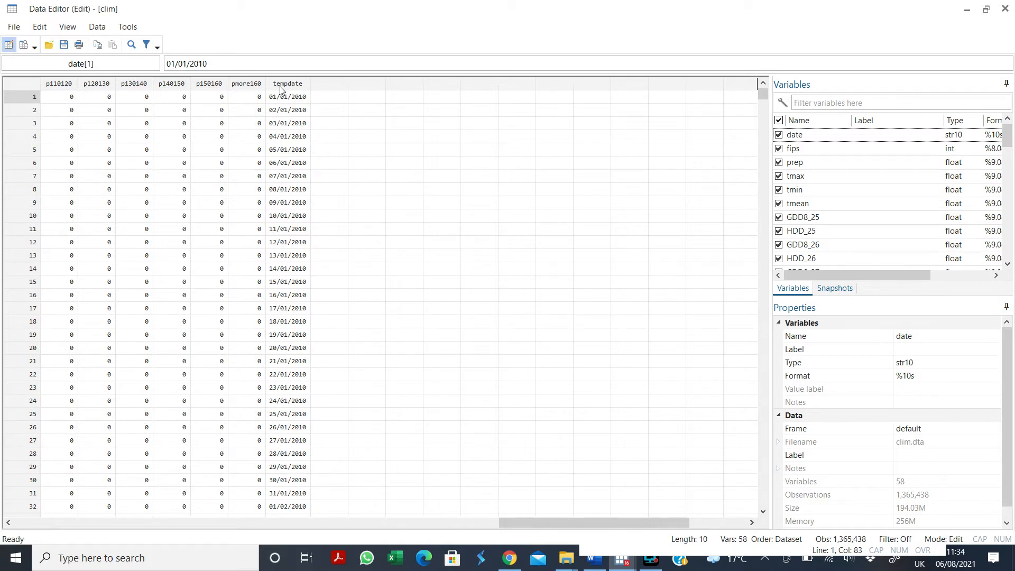
mouse_move(360, 126)
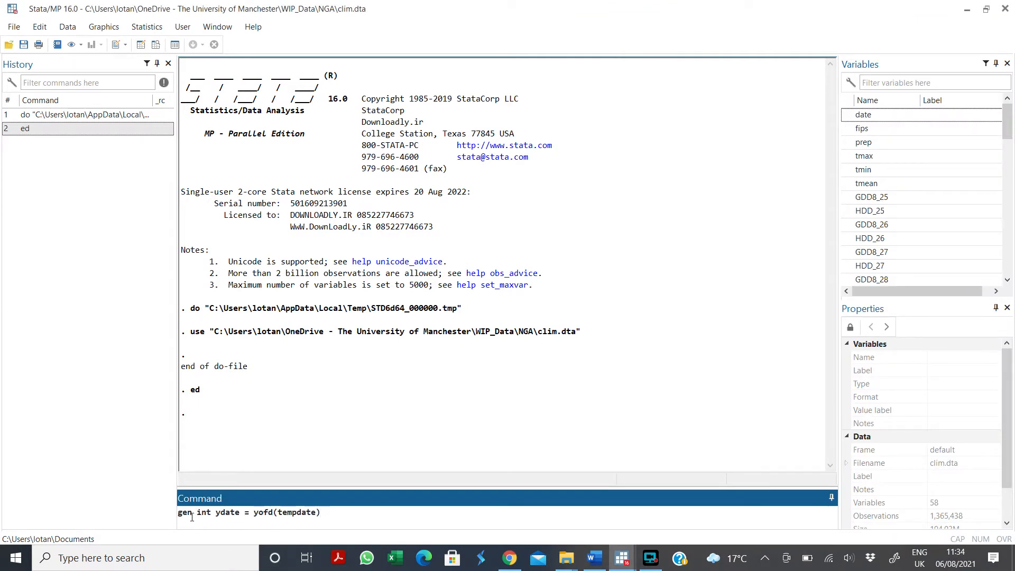
Step: Walk through gen int ydate = yofd(tempdate), then run it to add ydate
double_click(185, 512)
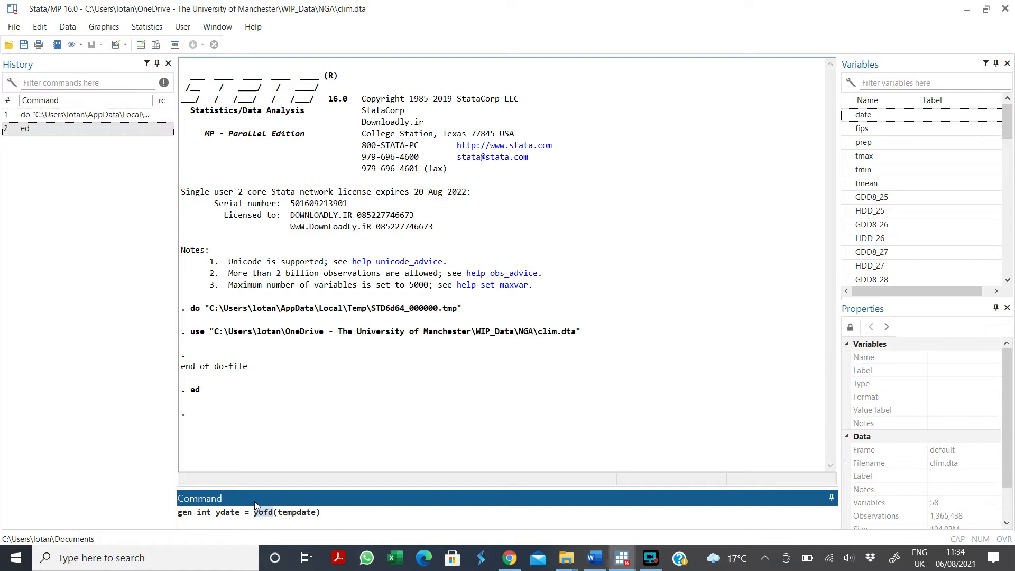
double_click(297, 512)
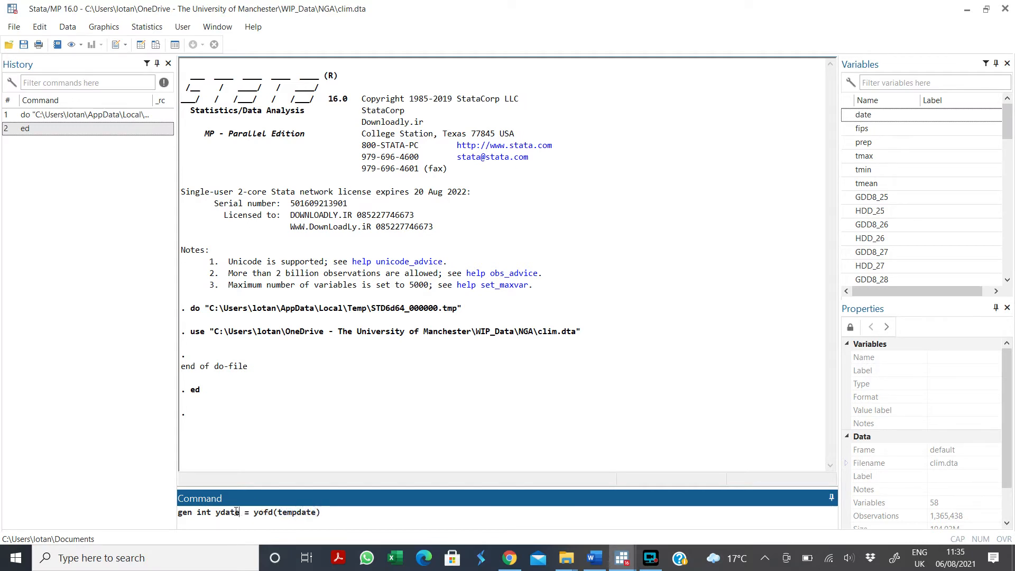
double_click(227, 513)
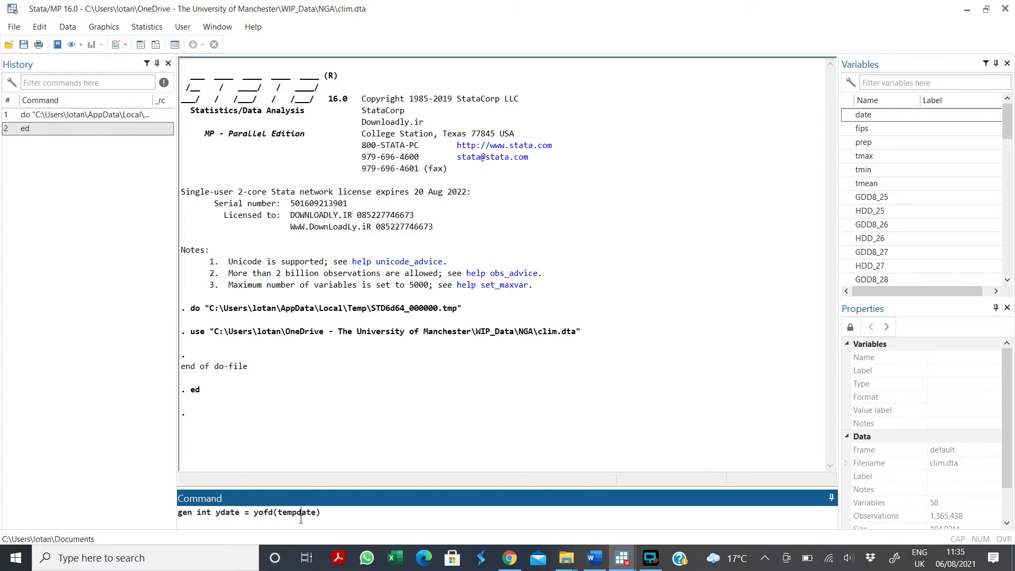
key(enter)
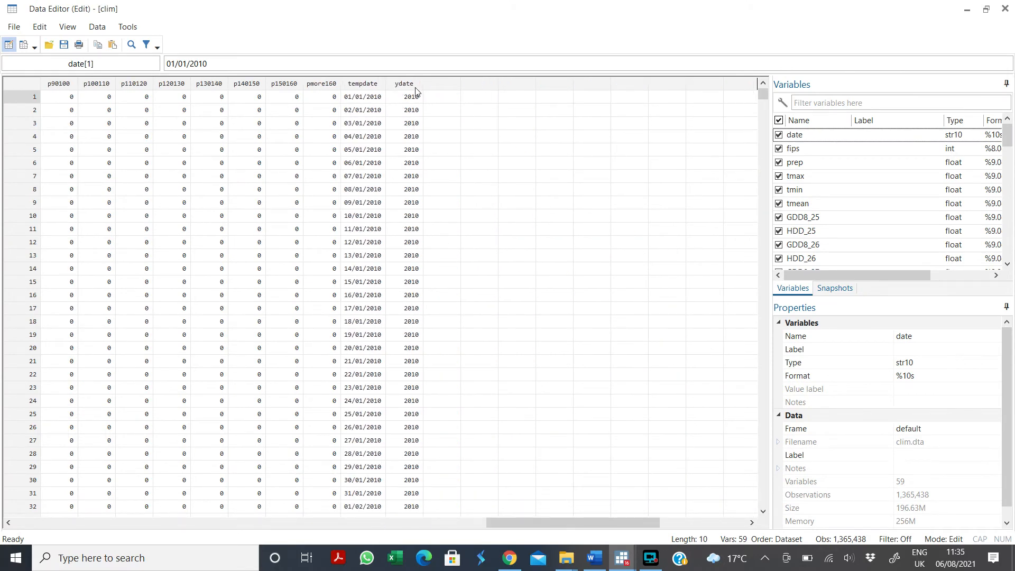
mouse_move(413, 300)
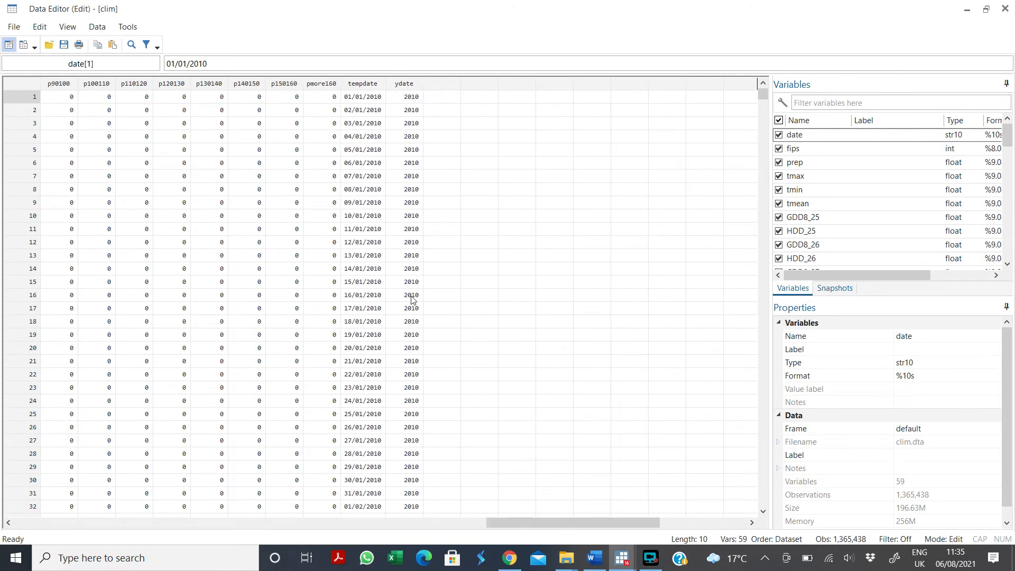
Step: Scroll the Data Editor to the 2011 rows to confirm ydate values
scroll(down, 3)
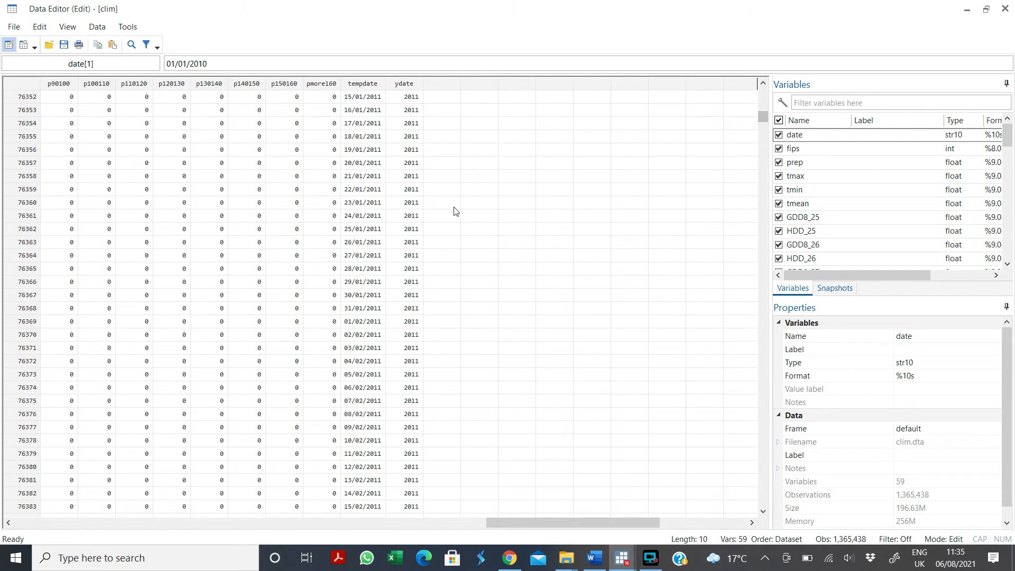
mouse_move(437, 378)
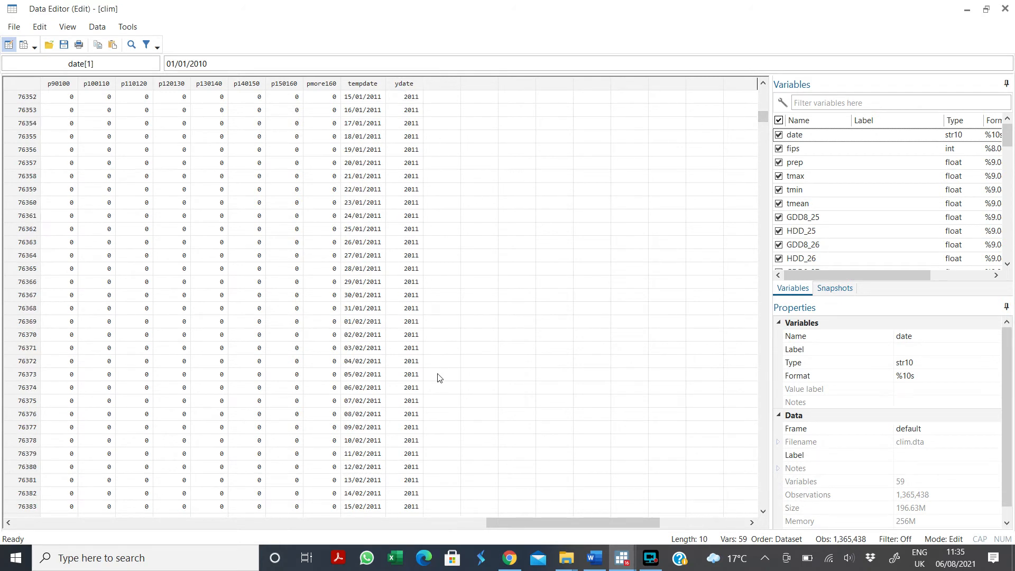
mouse_move(652, 108)
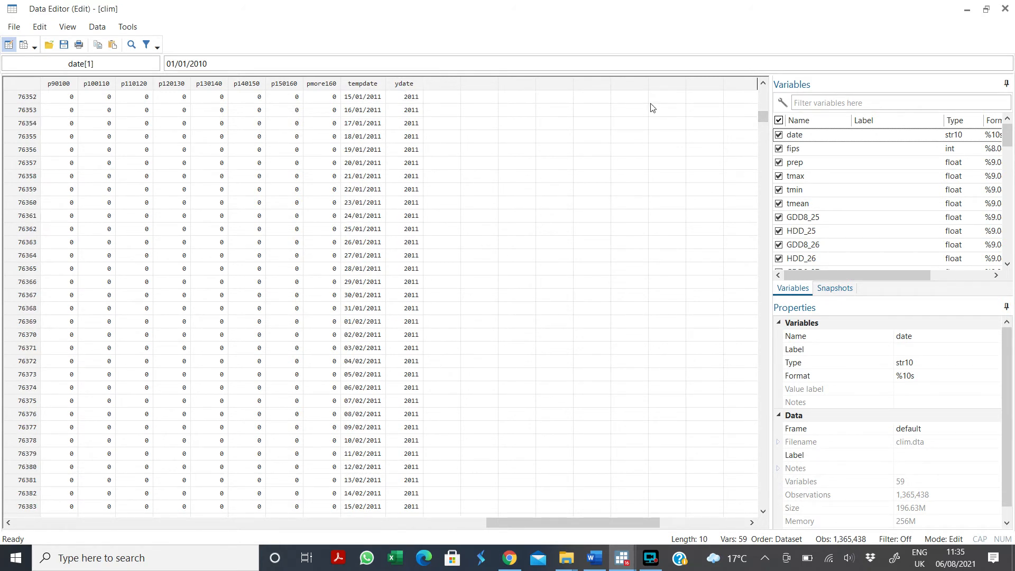
click(620, 557)
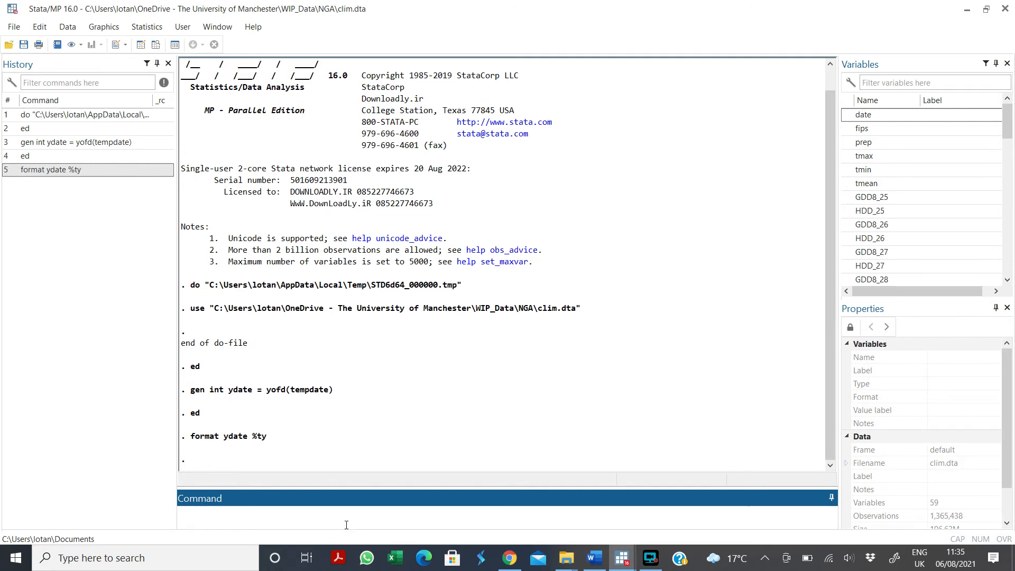
Step: Collapse the data to mean tmean by ydate, leaving yearly rows 2010–2016
text(collapse)
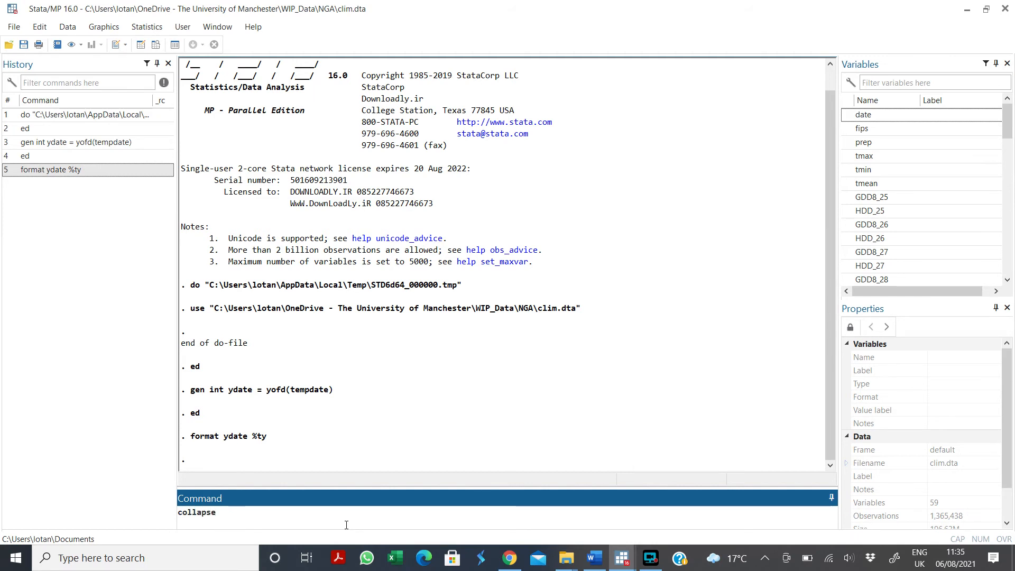
text(tmean,)
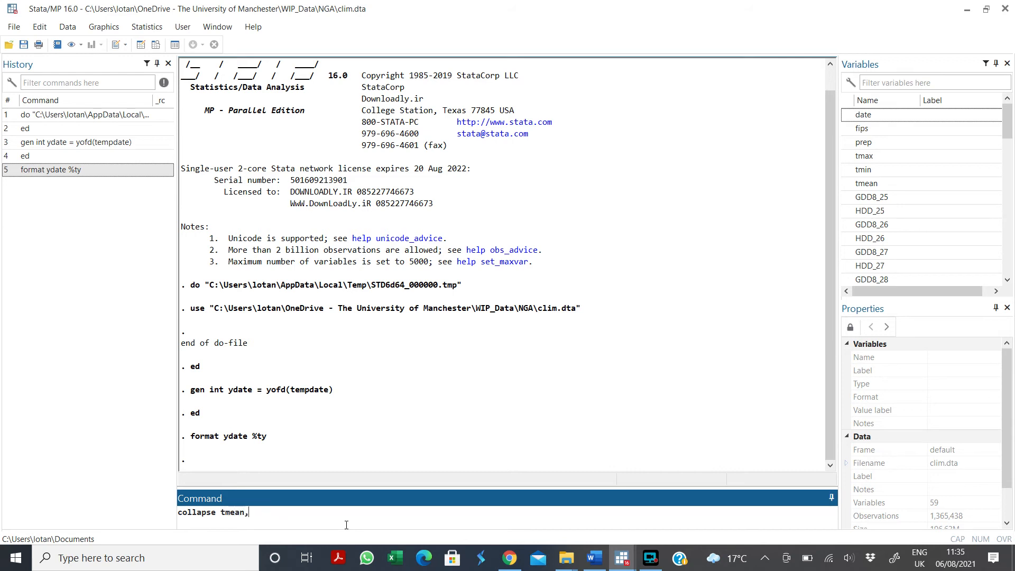
text(by)
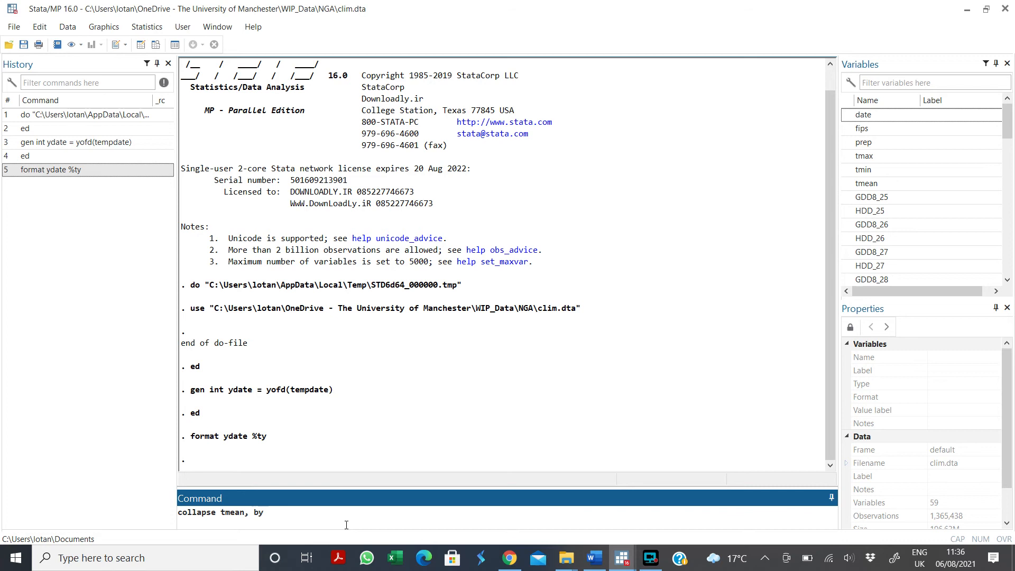
text(()
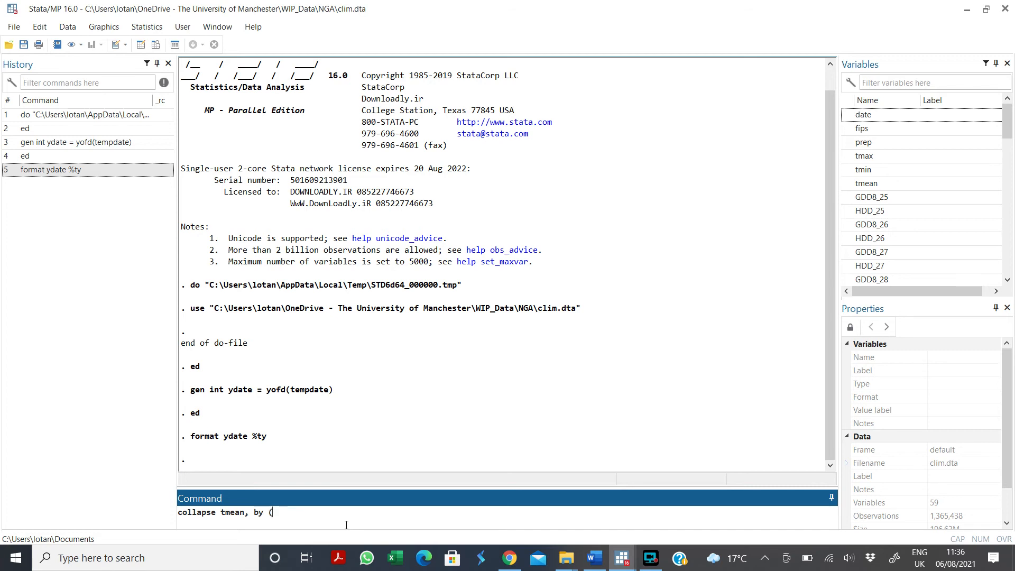
text(ydate))
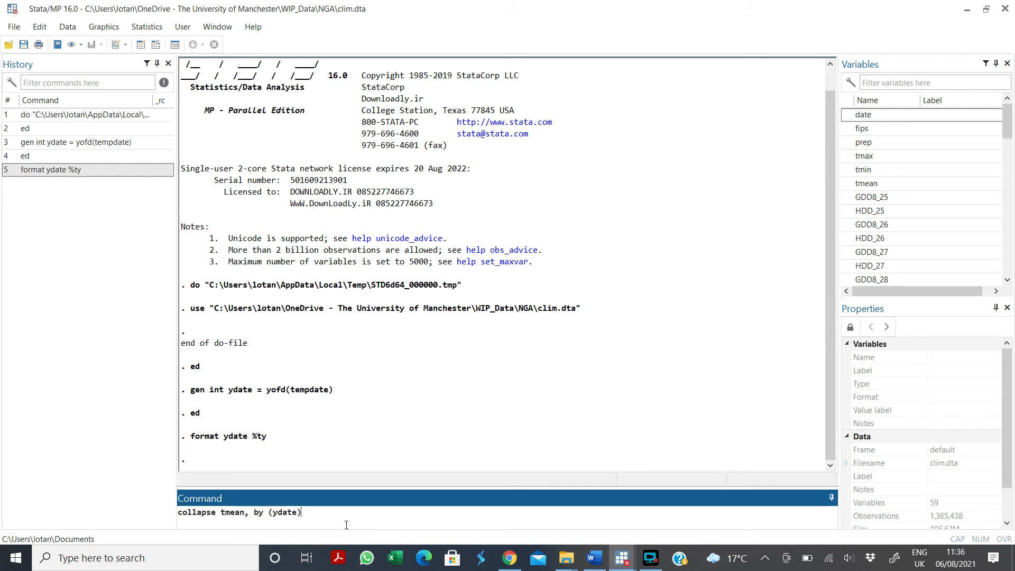
key(Return)
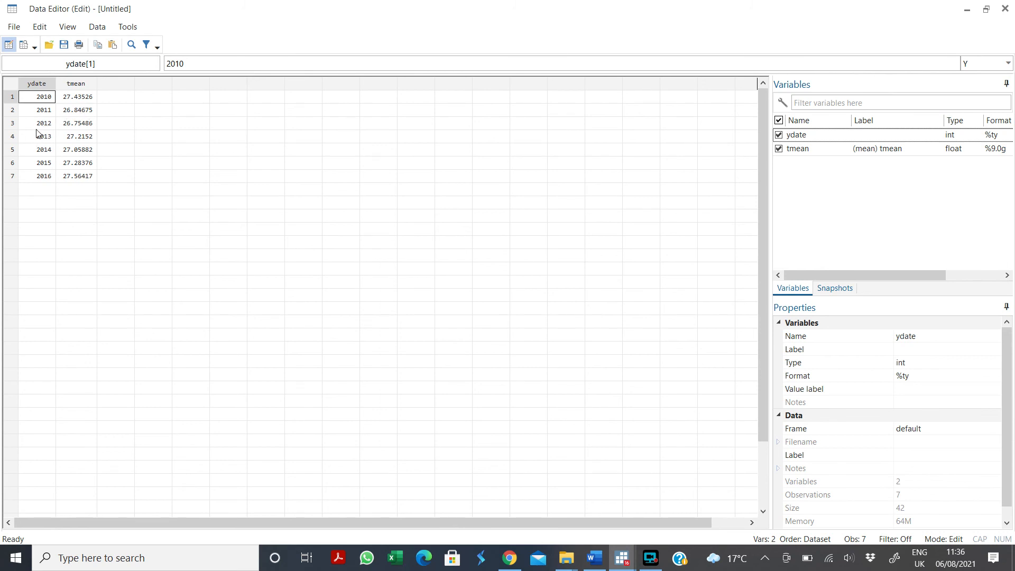
mouse_move(967, 9)
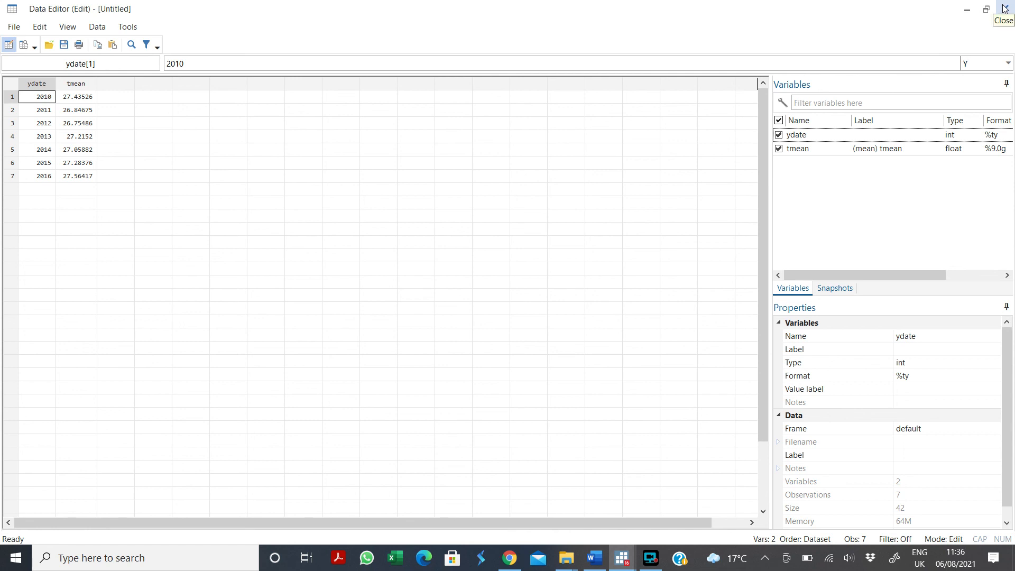
Step: Close the Data Editor and return to the Results window
click(1004, 8)
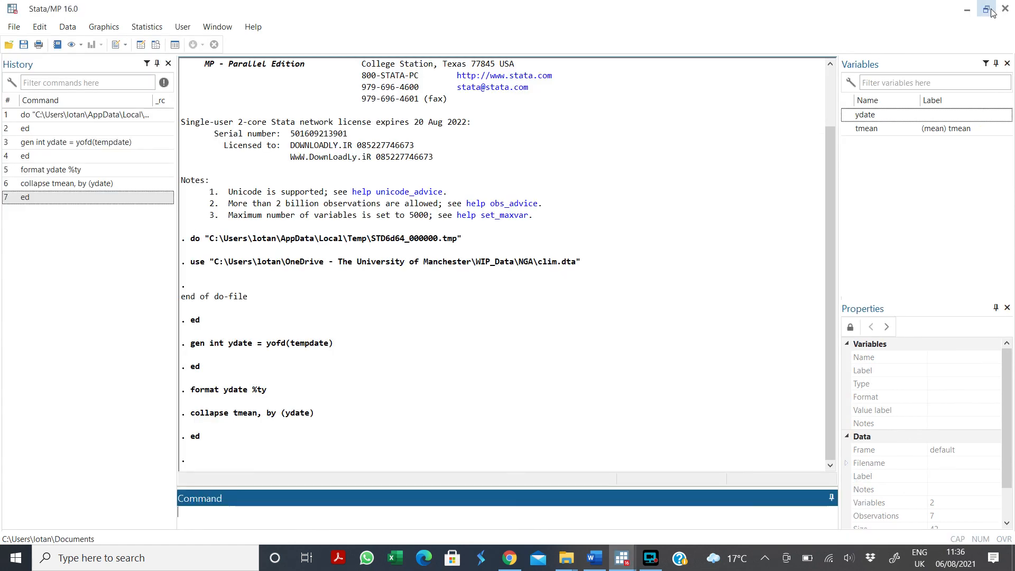
mouse_move(986, 9)
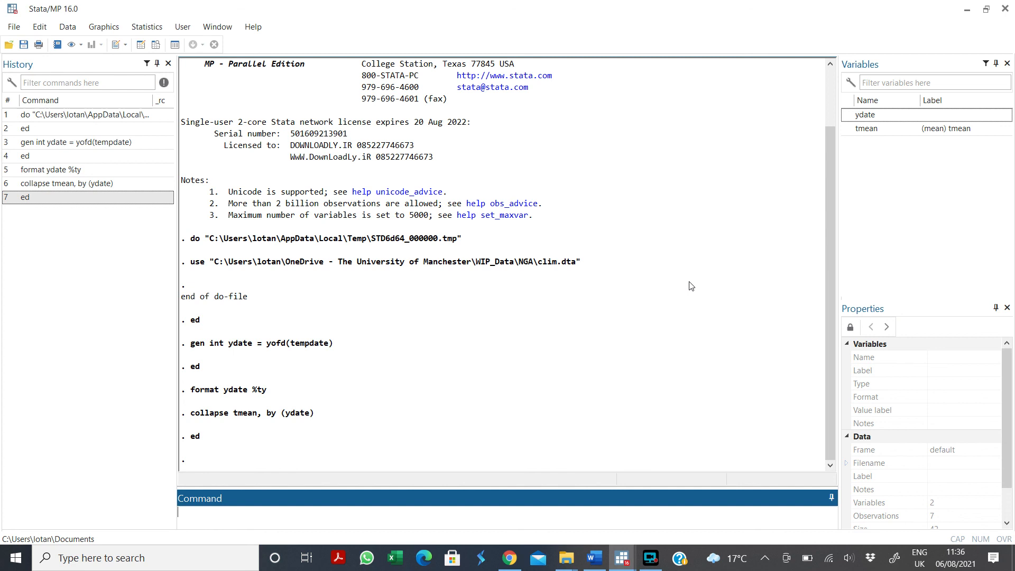
click(650, 557)
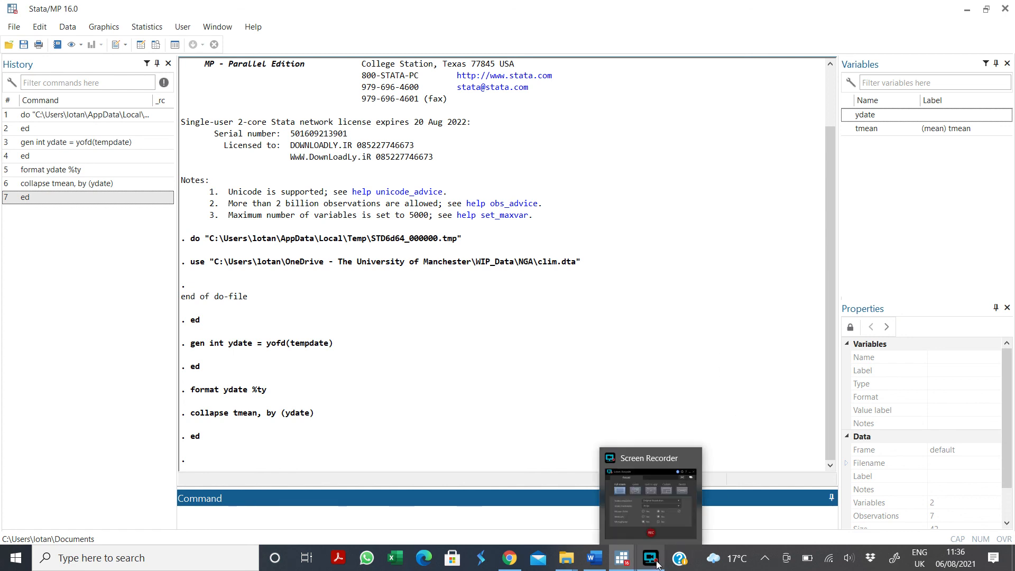